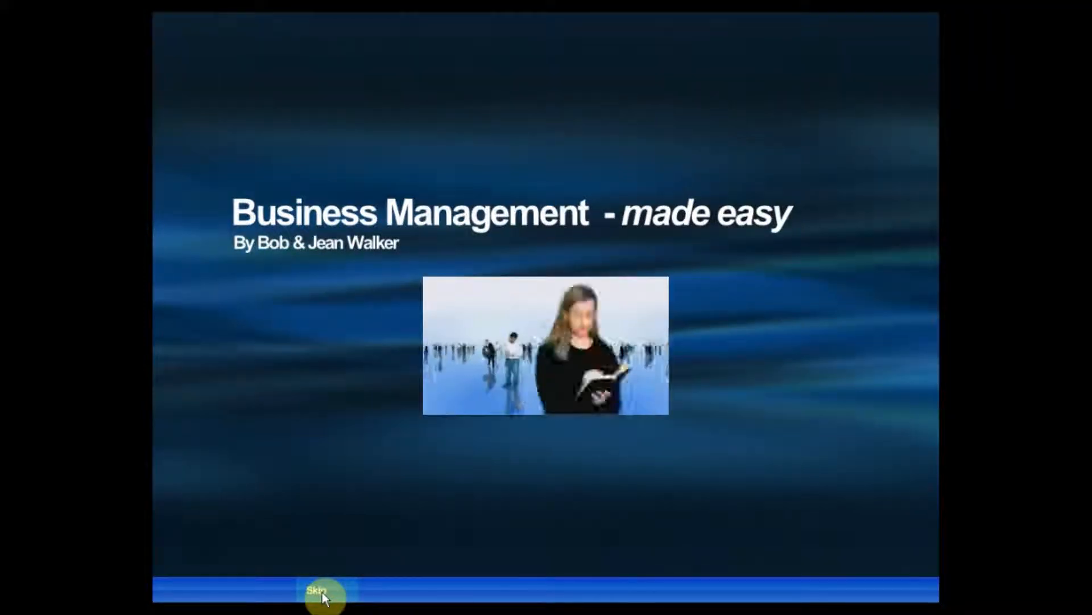
- Skip the title sequence and continue past the Introduction to the 14-unit overview
left_click(321, 593)
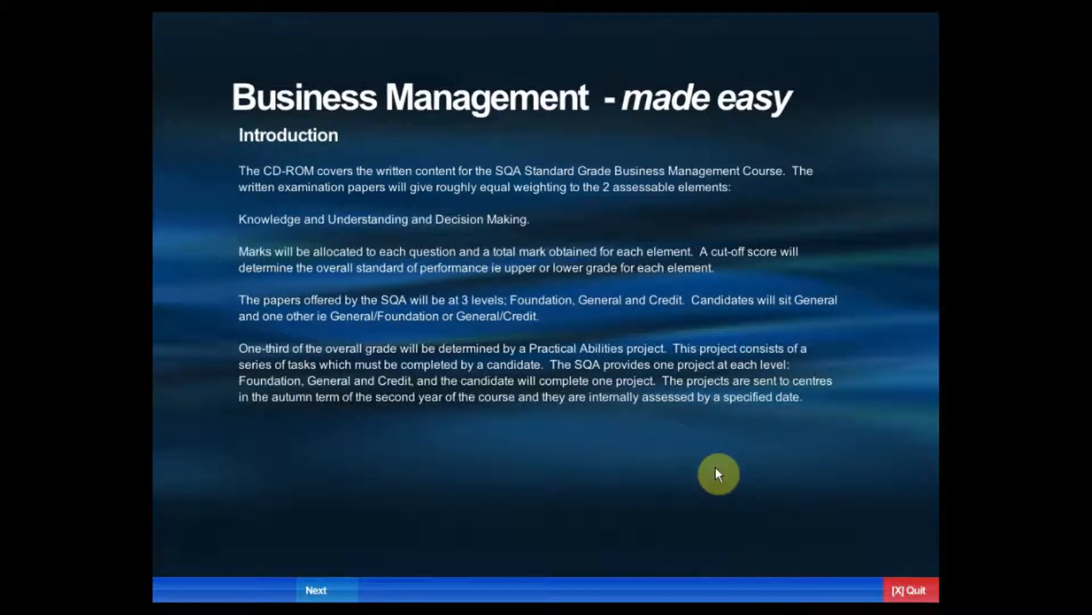
mouse_move(479, 521)
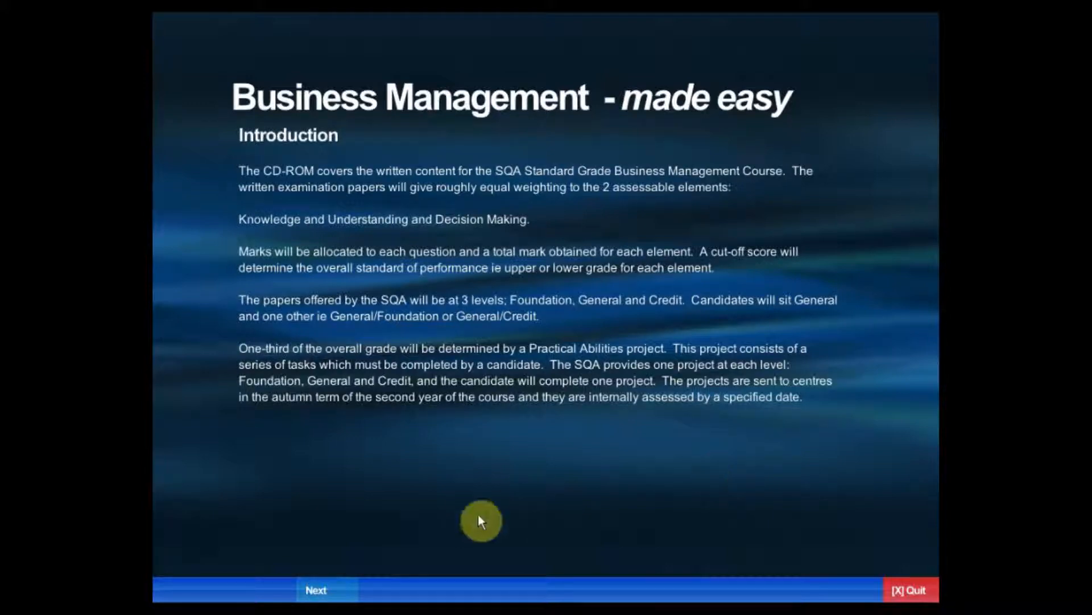
left_click(315, 590)
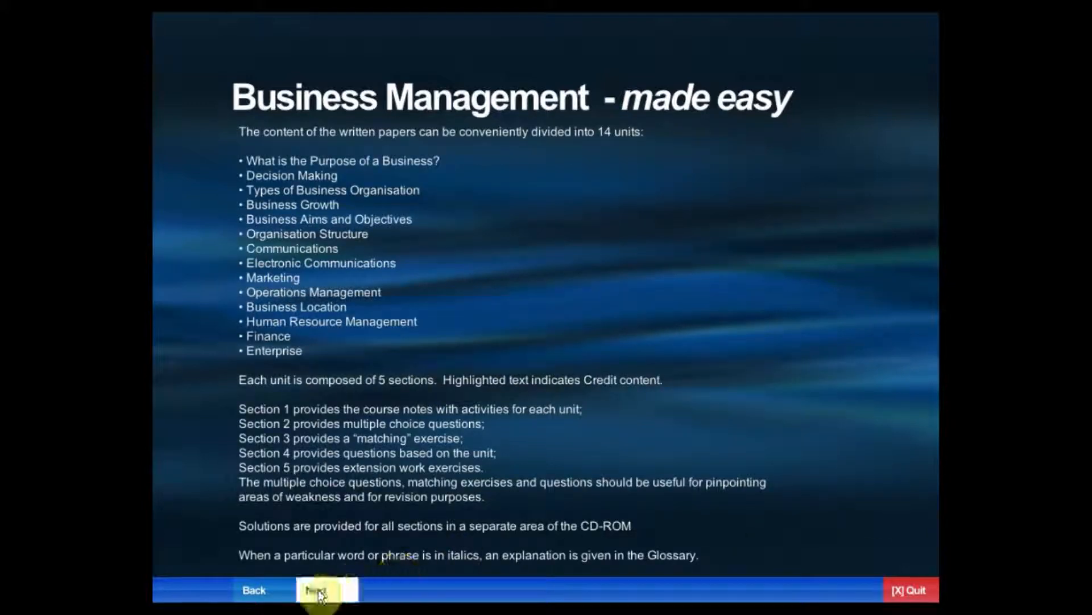
- Continue from the units overview to the Main Menu of topics, Glossary and Solutions
left_click(321, 589)
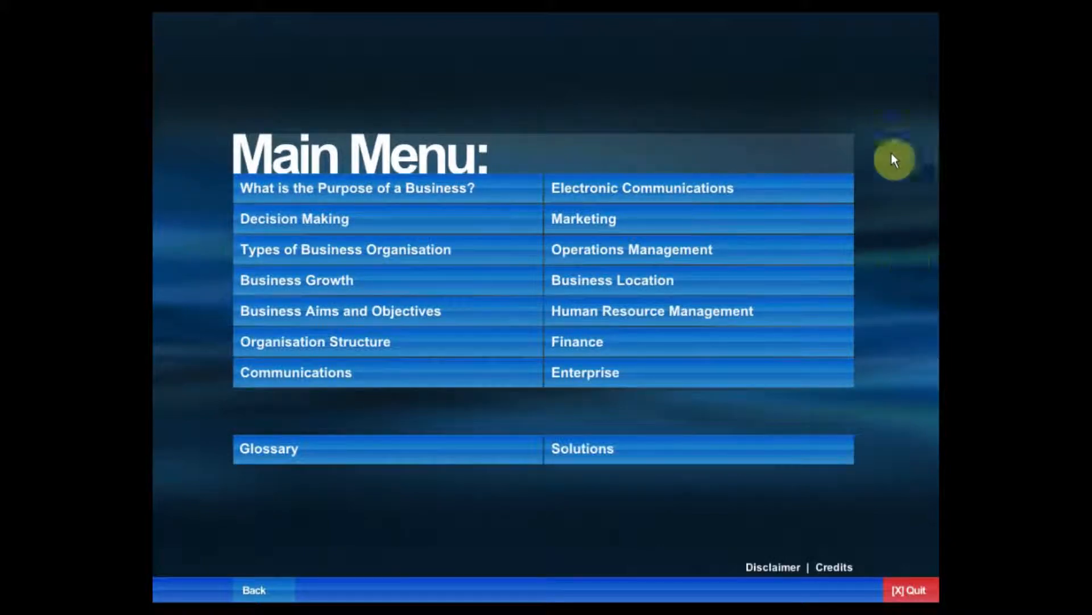
mouse_move(889, 135)
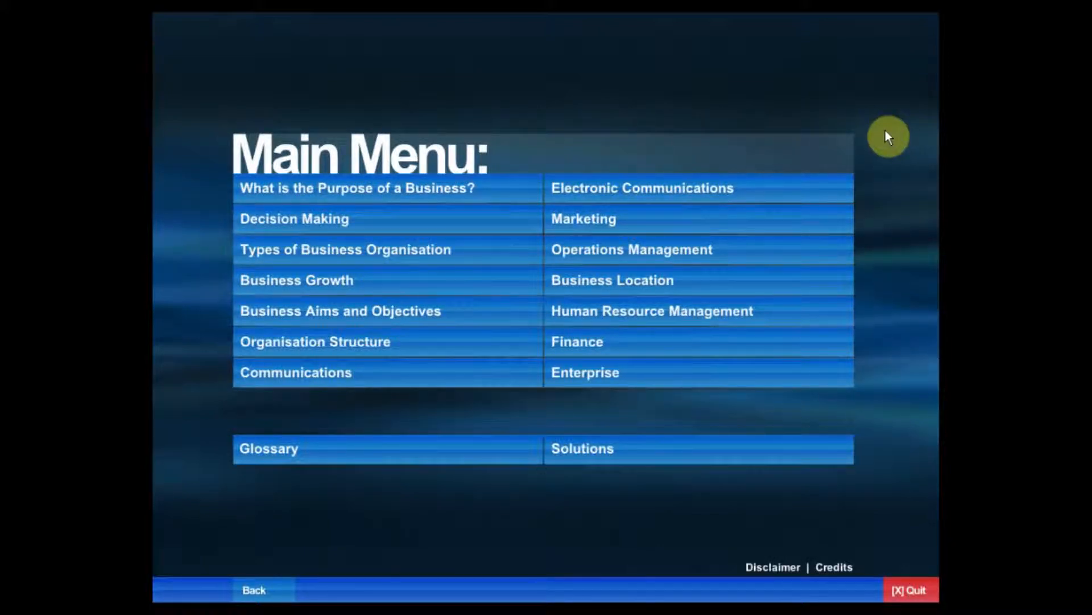
mouse_move(440, 164)
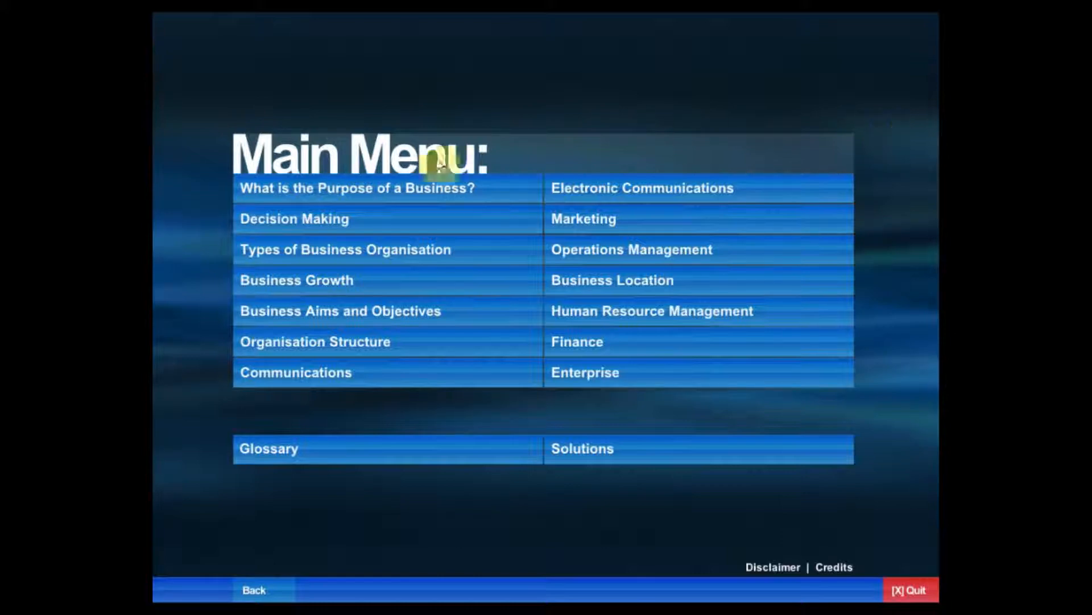
mouse_move(292, 427)
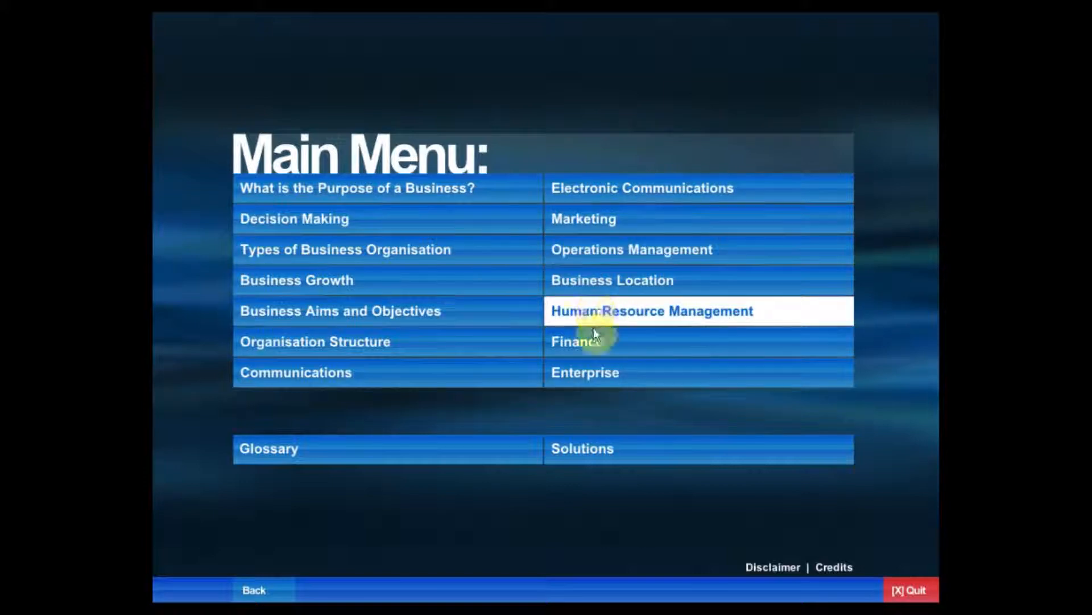
mouse_move(860, 228)
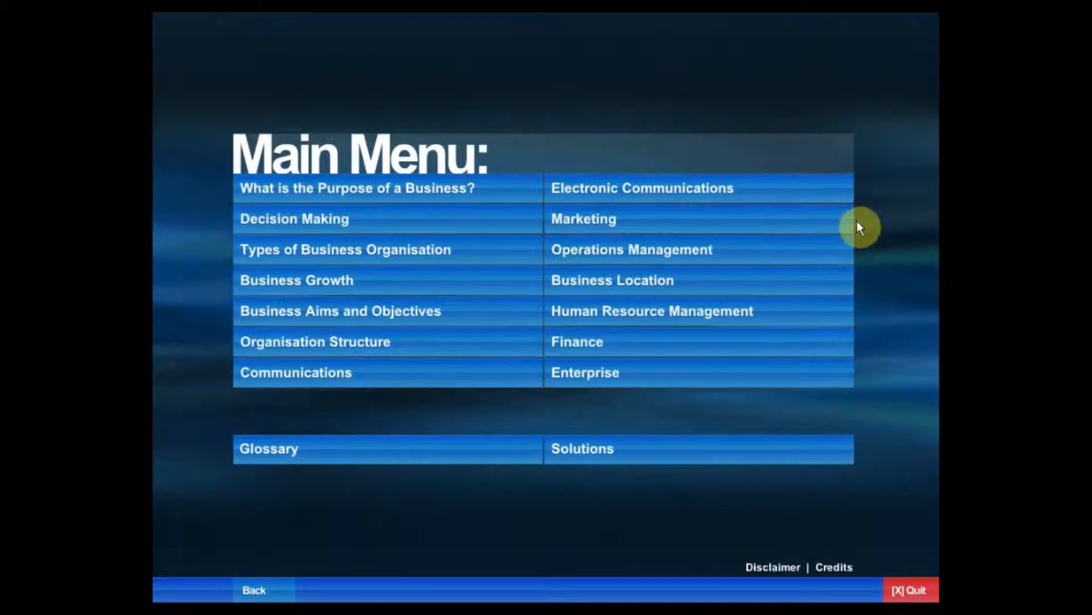
mouse_move(472, 235)
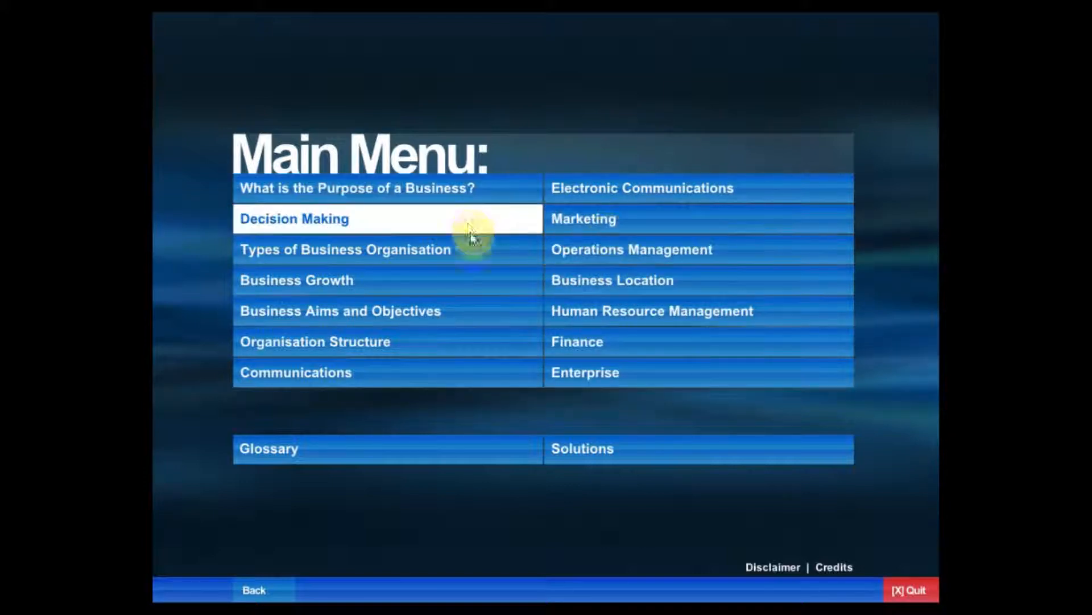
mouse_move(321, 226)
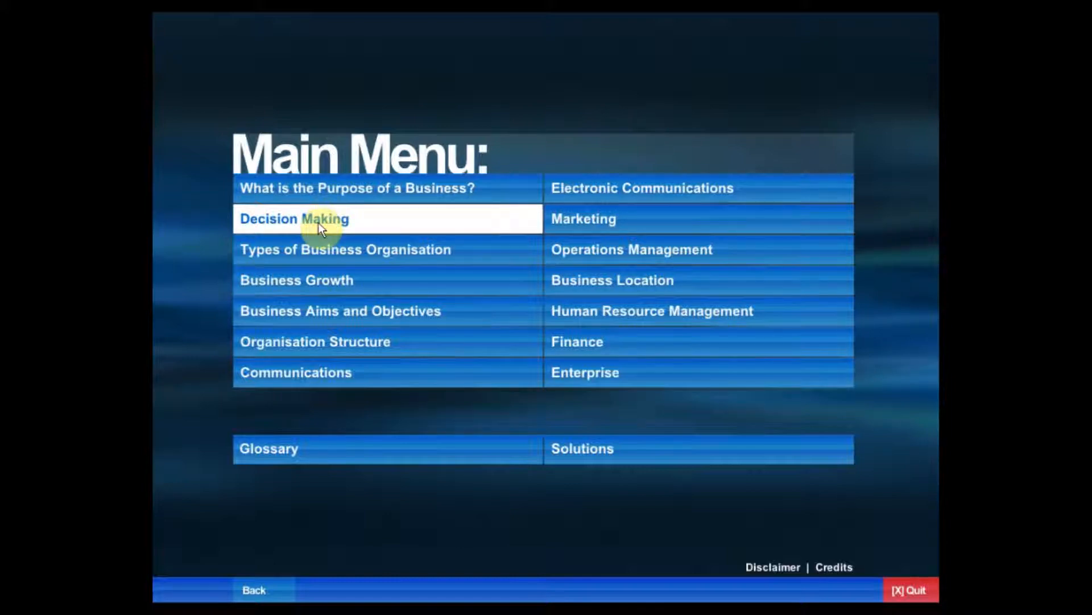
- Choose Decision Making from the Main Menu to reach its Types of decisions notes
left_click(294, 218)
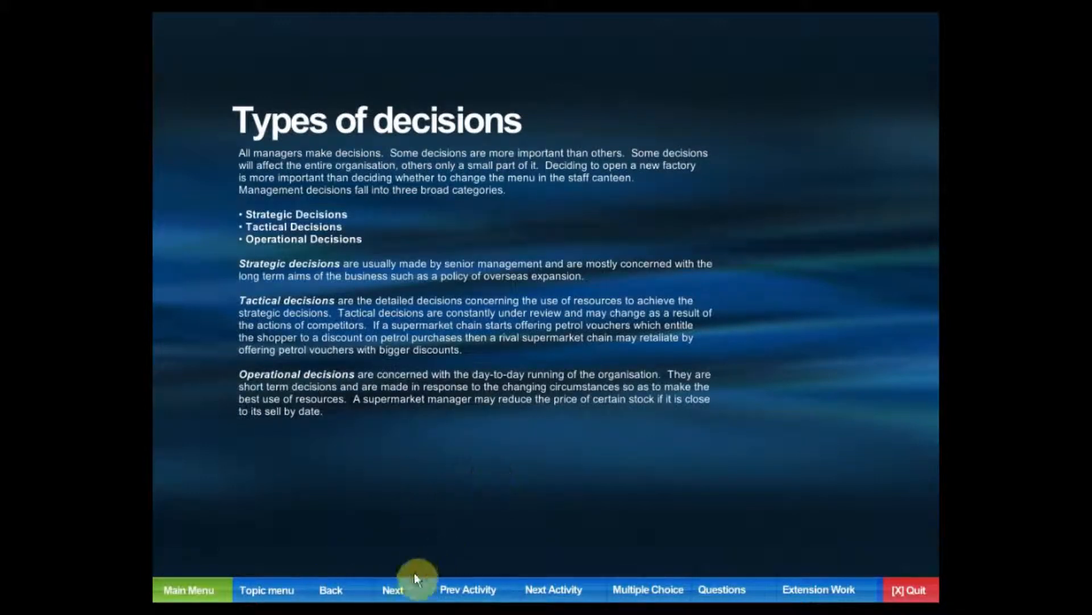
- Work through Activity 1's house-building decision grid and advance the activities to Activity 5
left_click(392, 590)
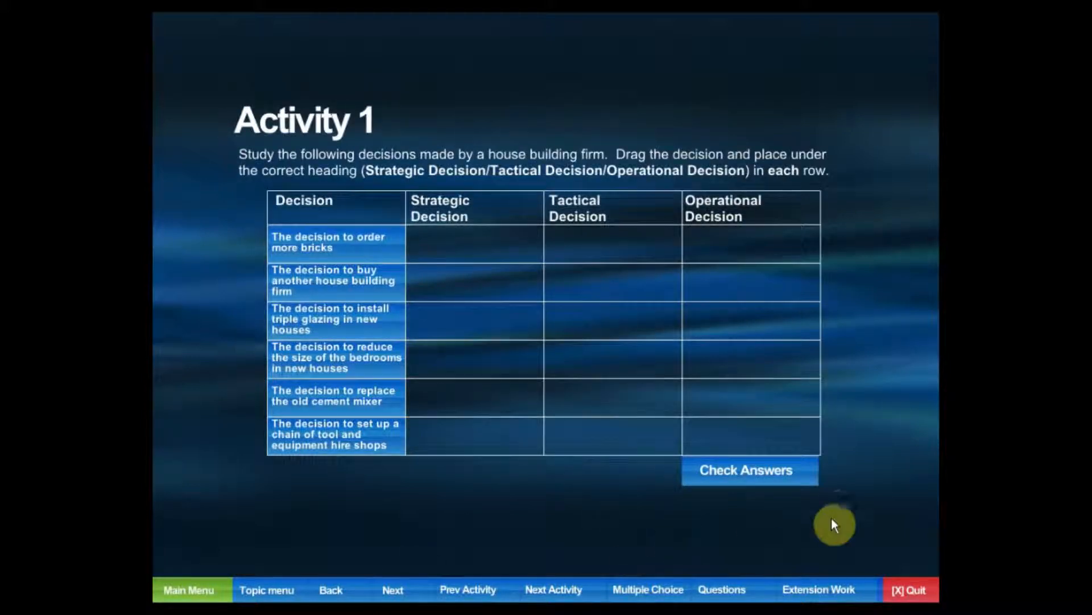
mouse_move(858, 386)
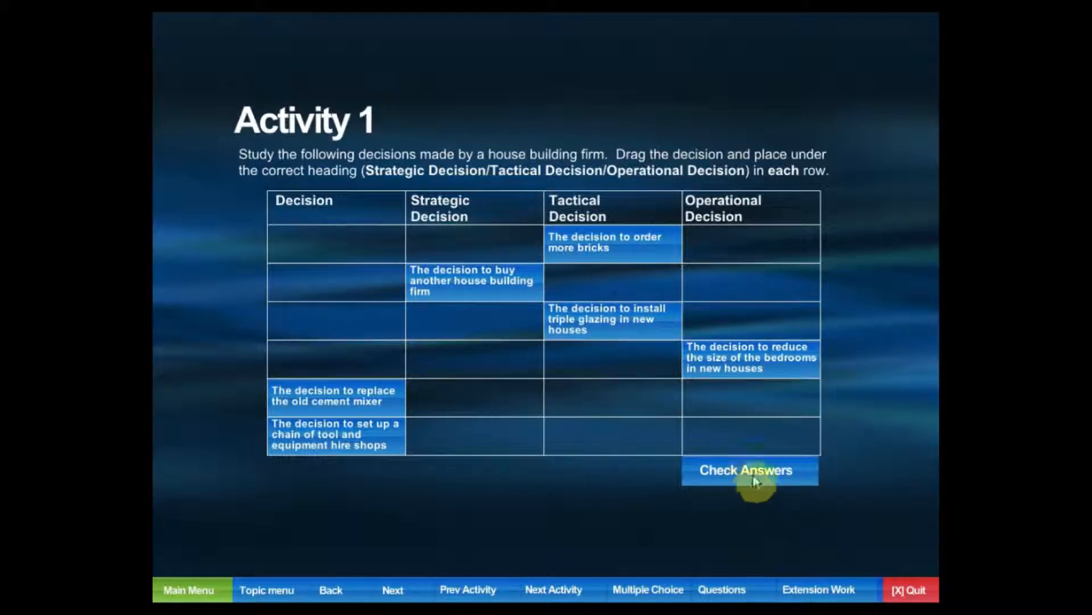
mouse_move(841, 401)
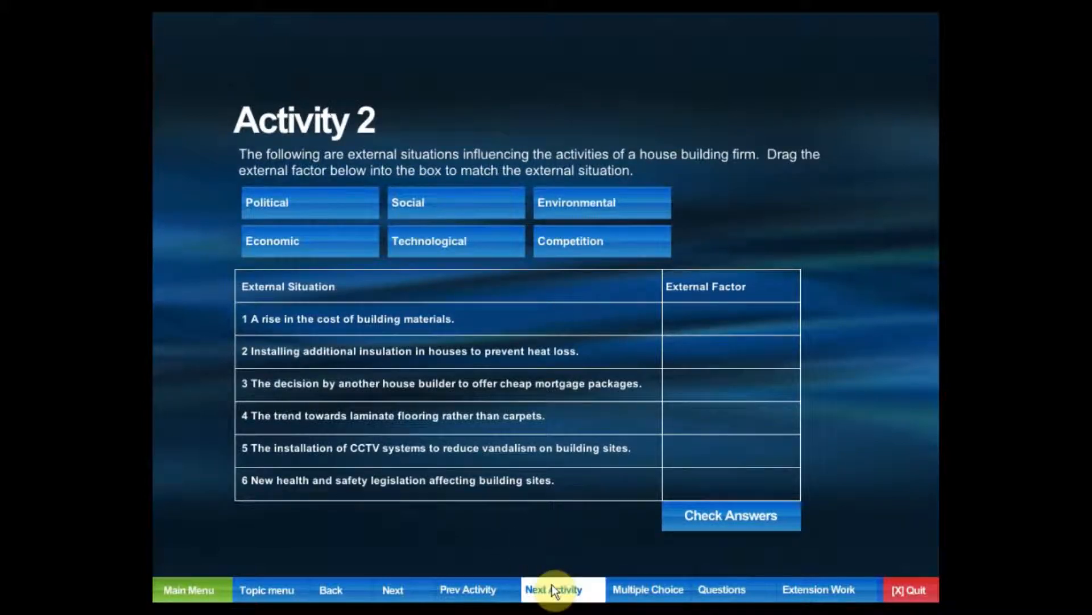
left_click(554, 589)
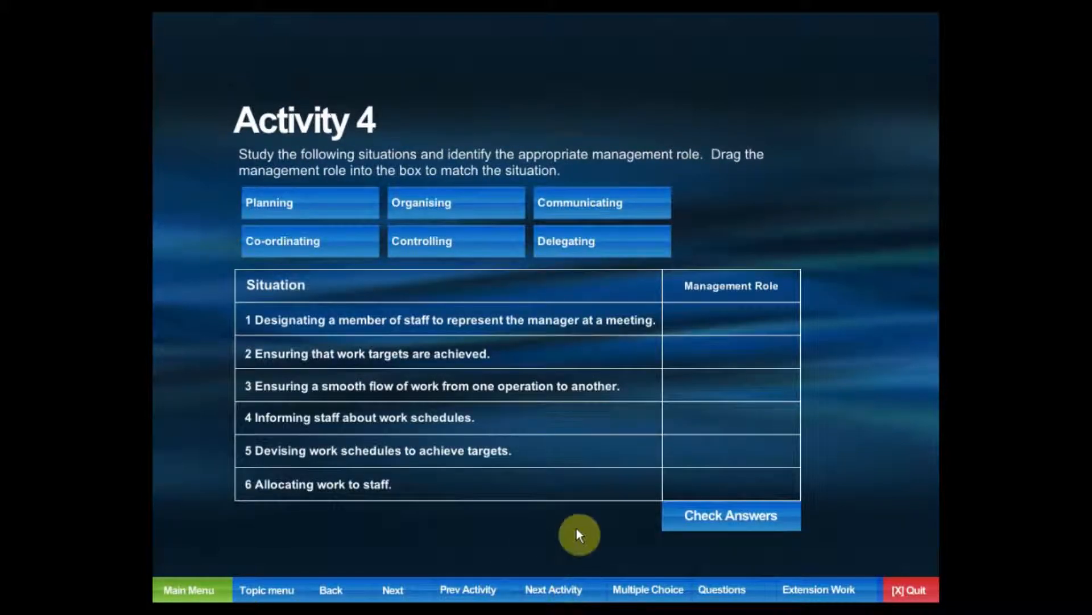
left_click(553, 589)
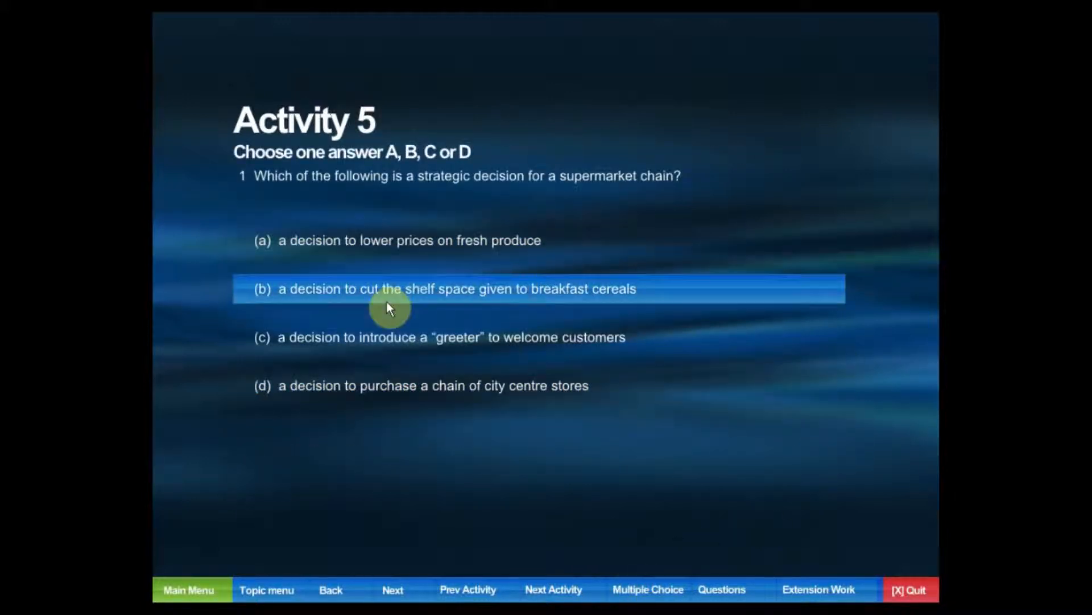
- Answer question 1 with (b), then move to question 2 and answer (c), both flagged red
left_click(453, 288)
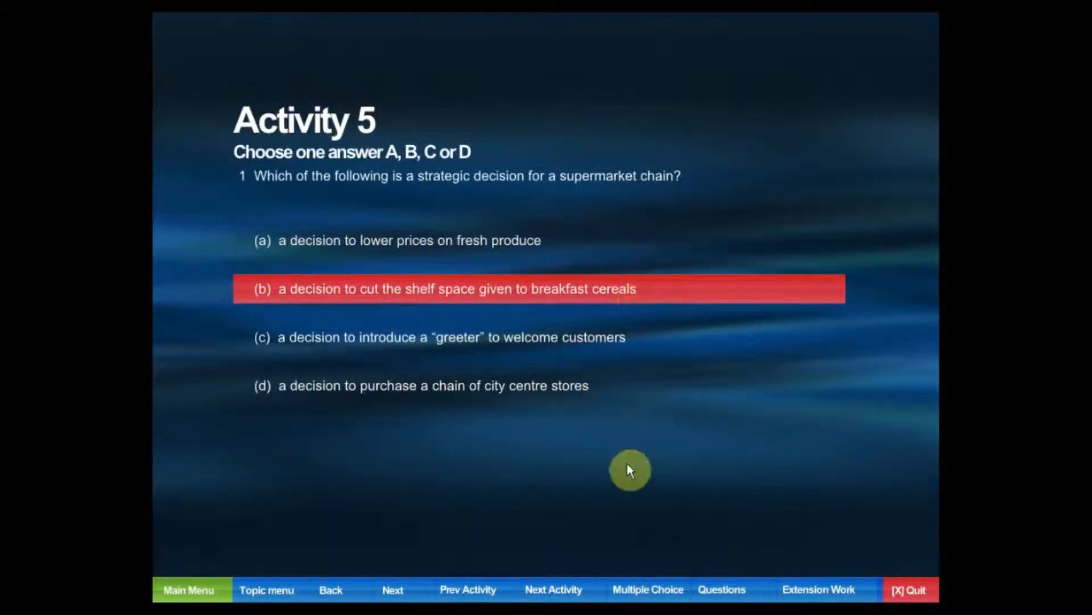
mouse_move(511, 496)
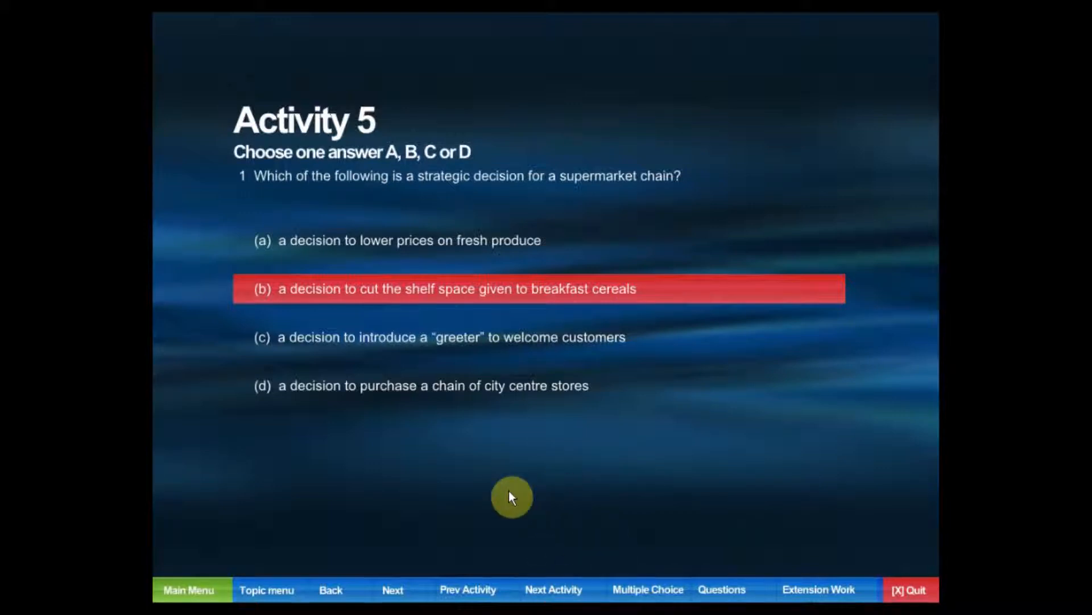
left_click(393, 589)
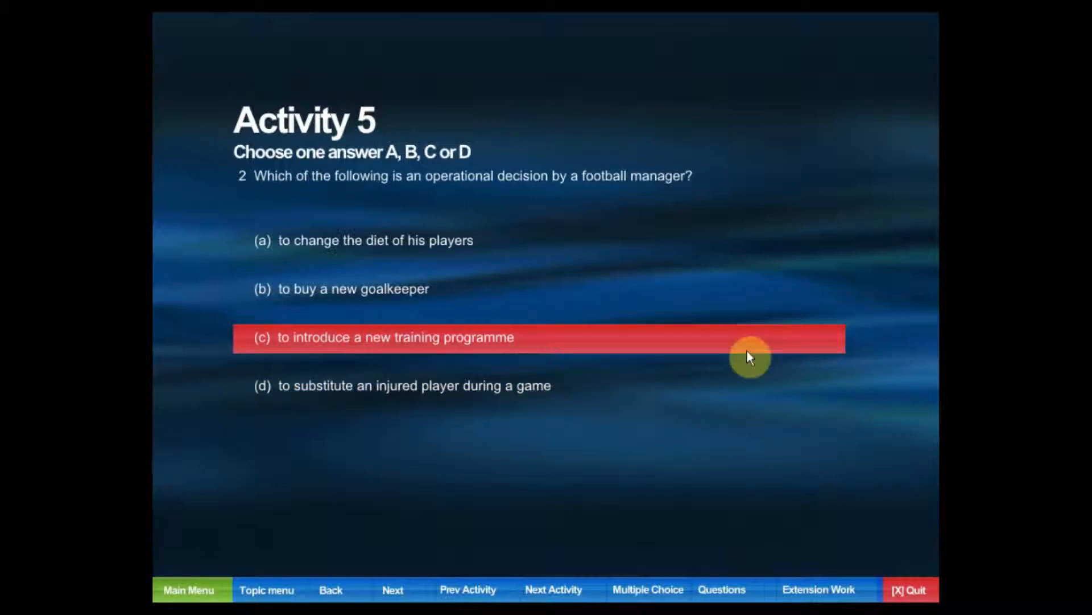
mouse_move(711, 443)
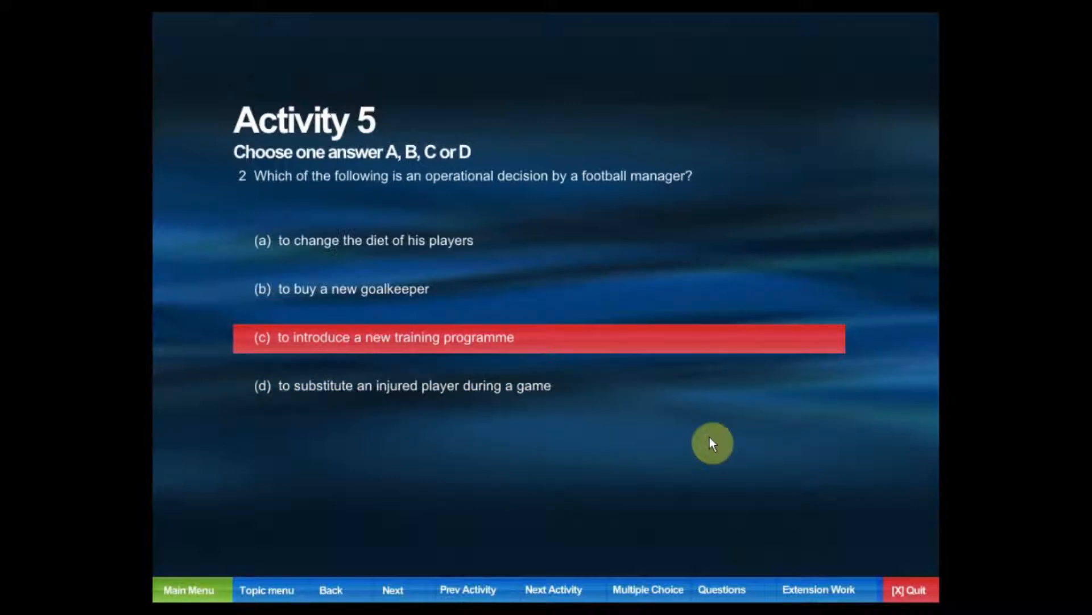
mouse_move(727, 459)
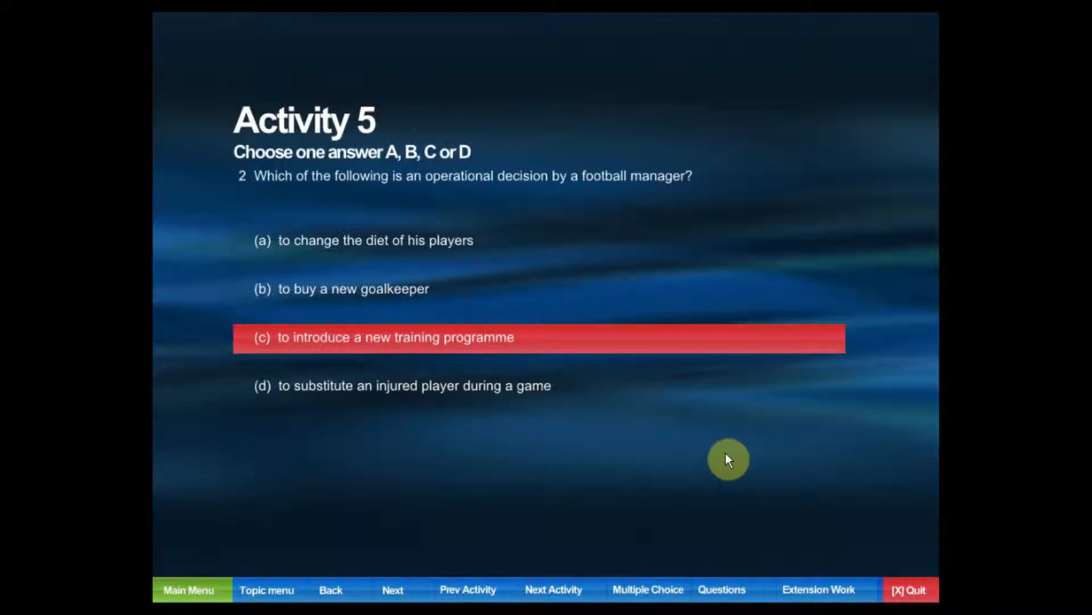
- View the Extension Work task, then return to the Decision Making topic menu
left_click(818, 589)
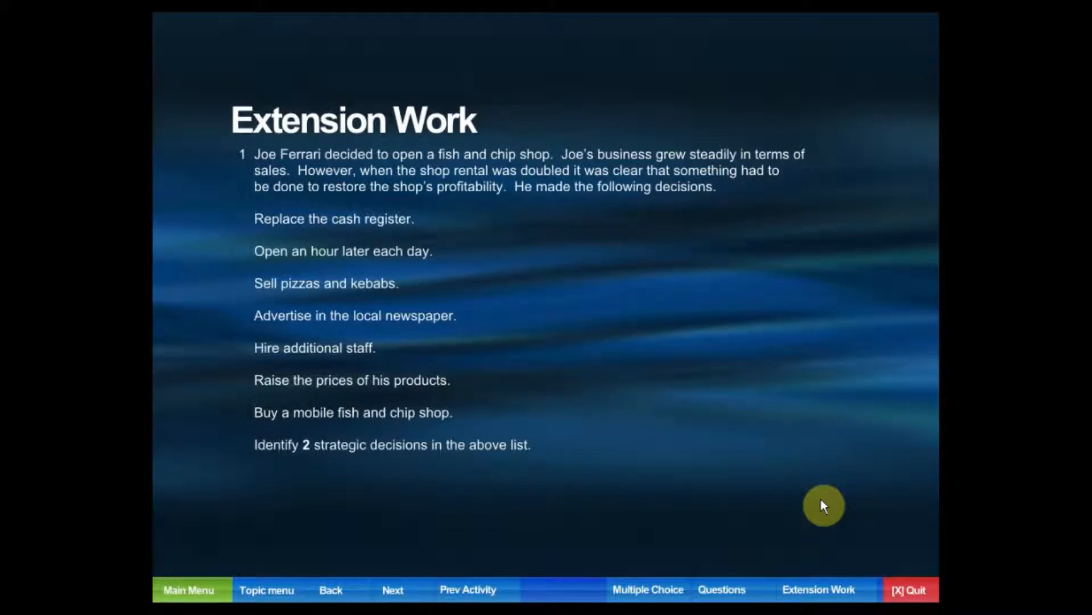
mouse_move(358, 523)
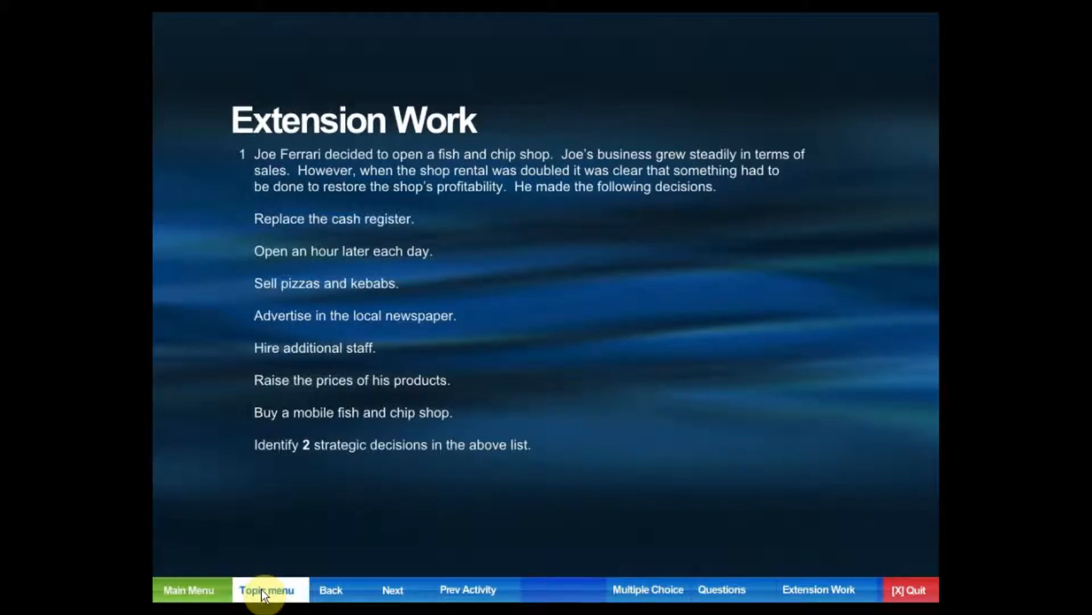
left_click(269, 590)
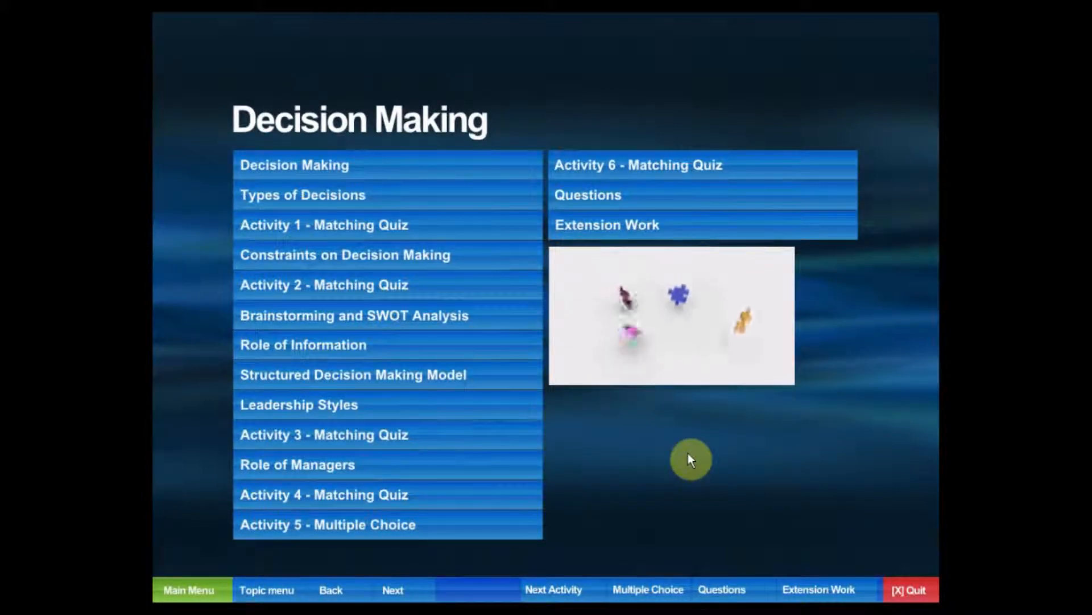
left_click(297, 465)
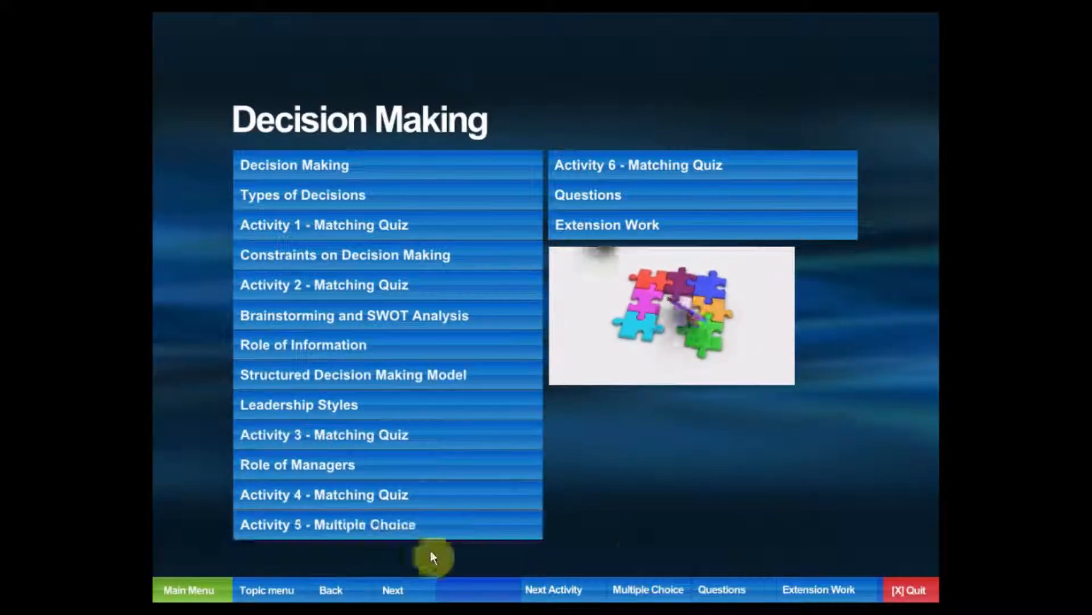
mouse_move(669, 194)
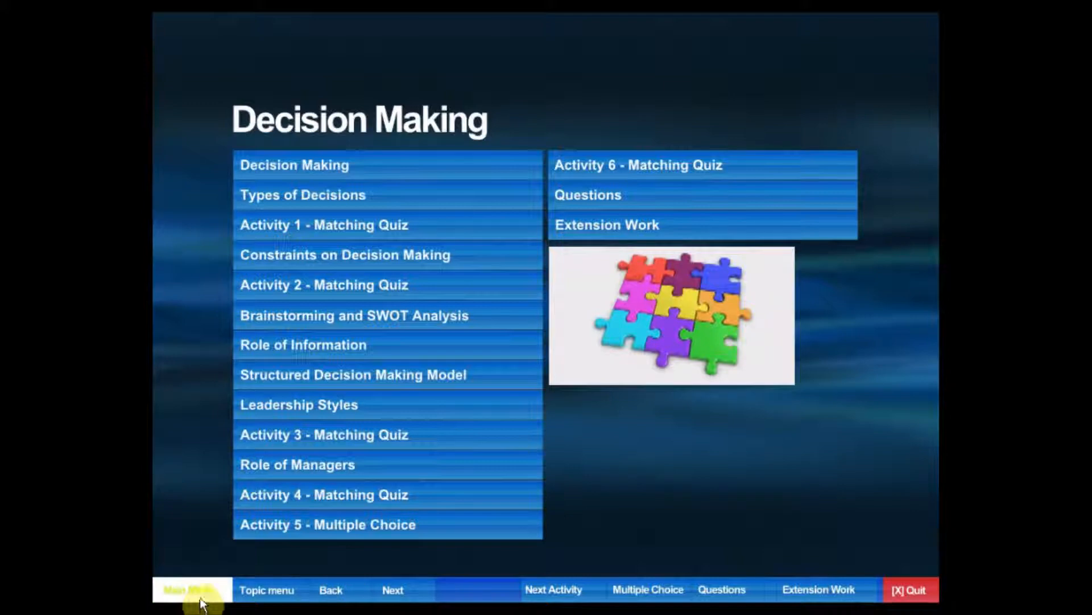
- Return to the Main Menu and go into the Organisation Structure topic's organisation chart page
left_click(188, 590)
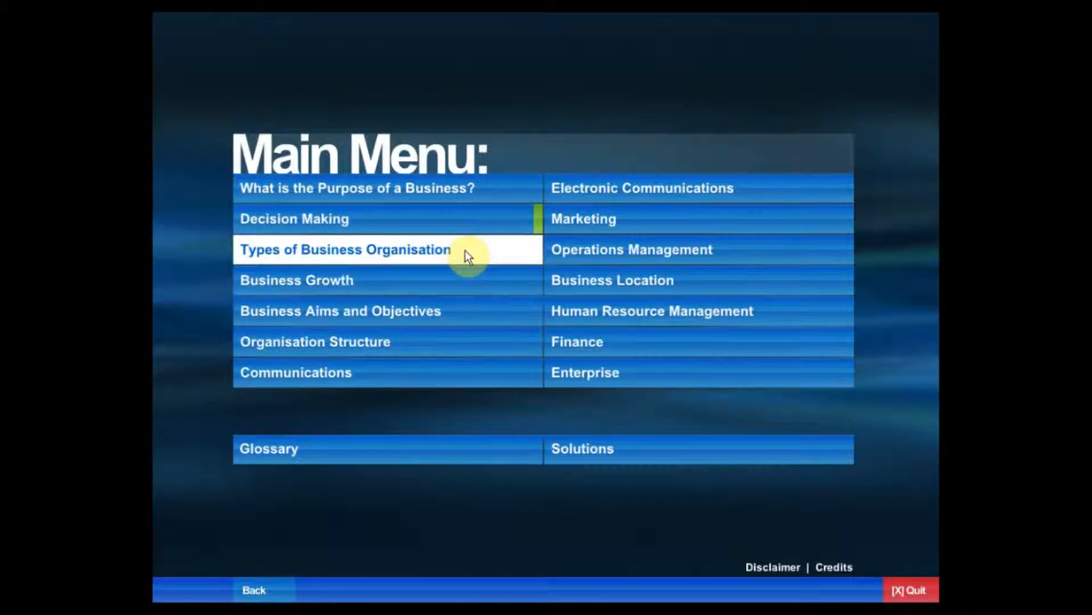
mouse_move(465, 425)
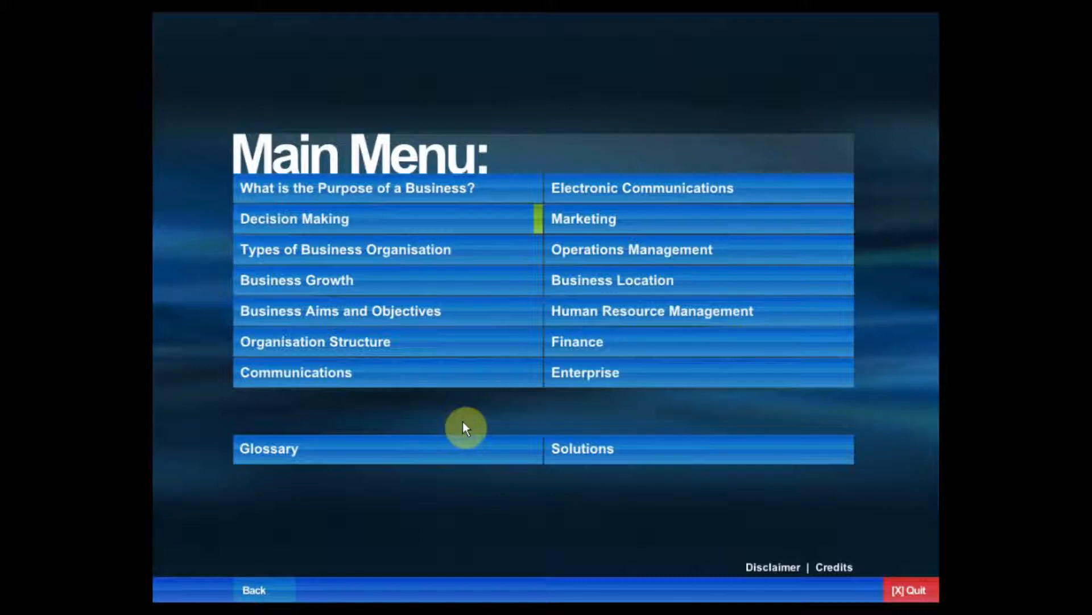
mouse_move(362, 362)
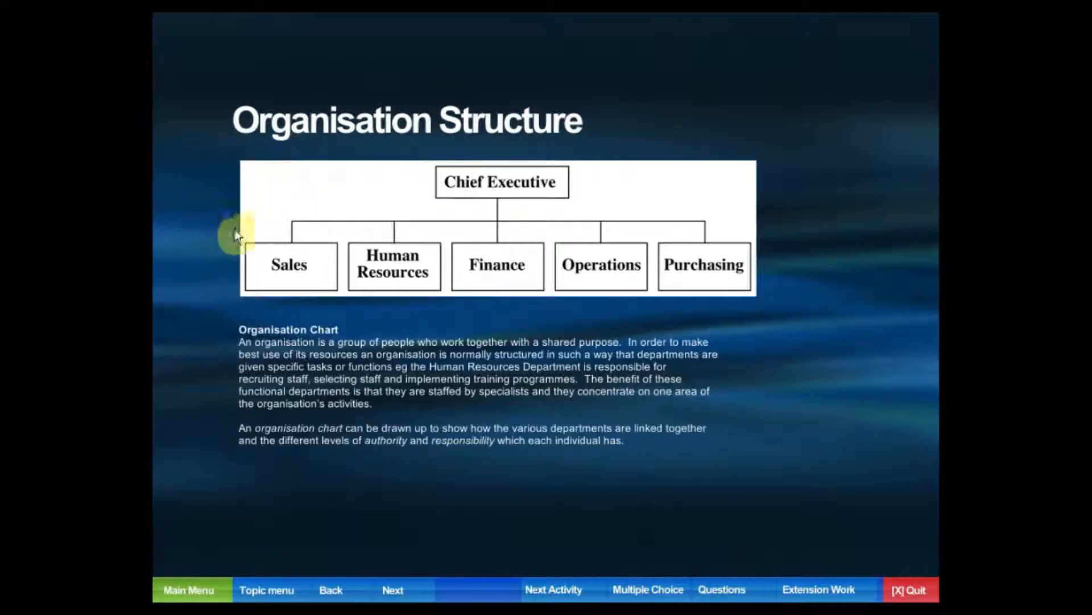
mouse_move(194, 242)
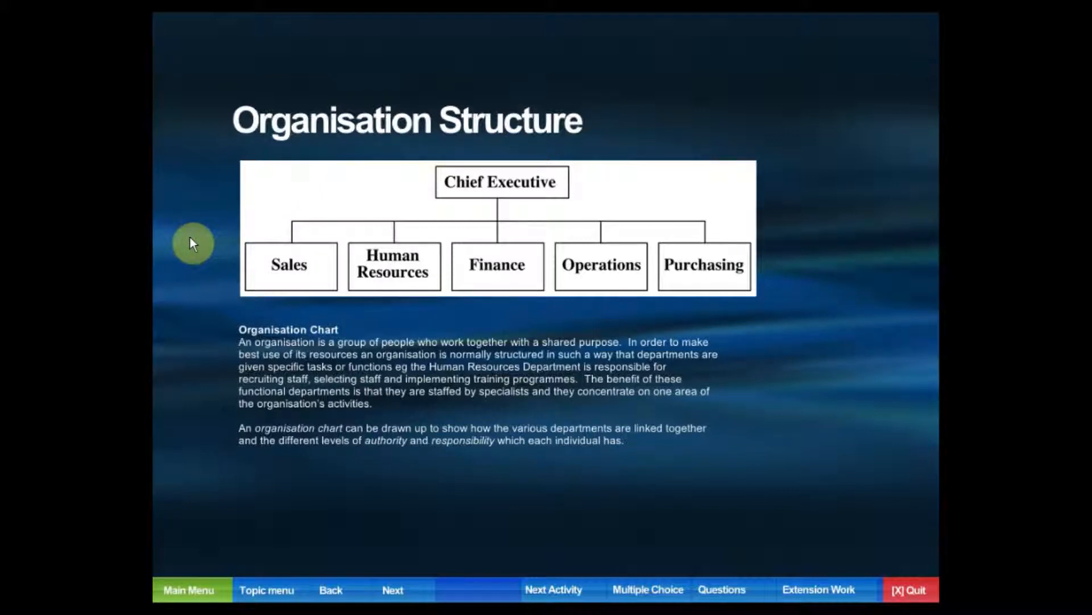
mouse_move(615, 500)
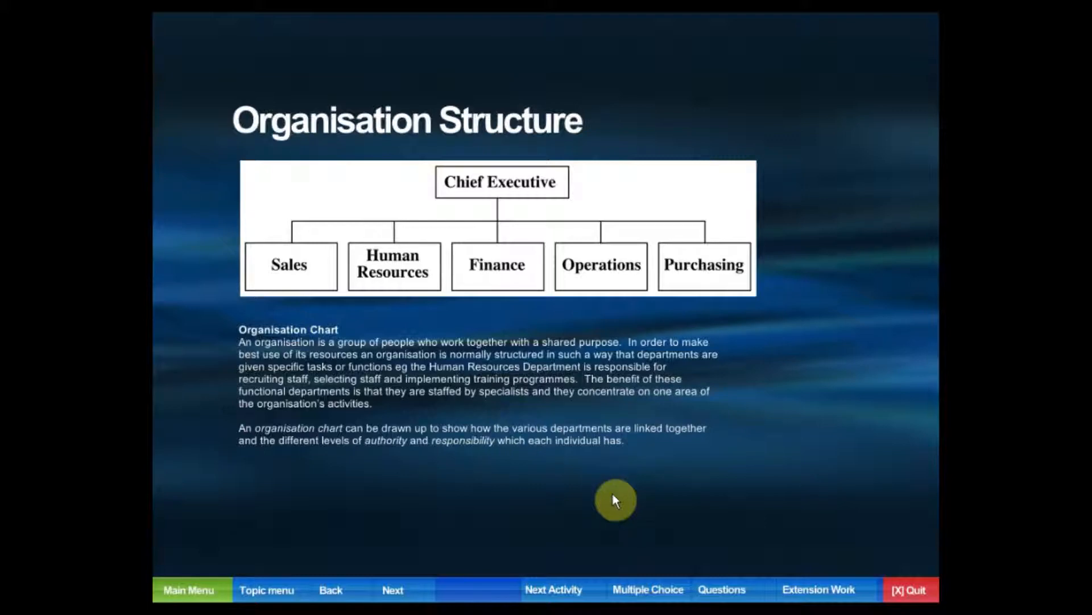
- Return to the Main Menu, enter the Glossary and browse its V then W entries (WAN to World Wide Web)
left_click(189, 589)
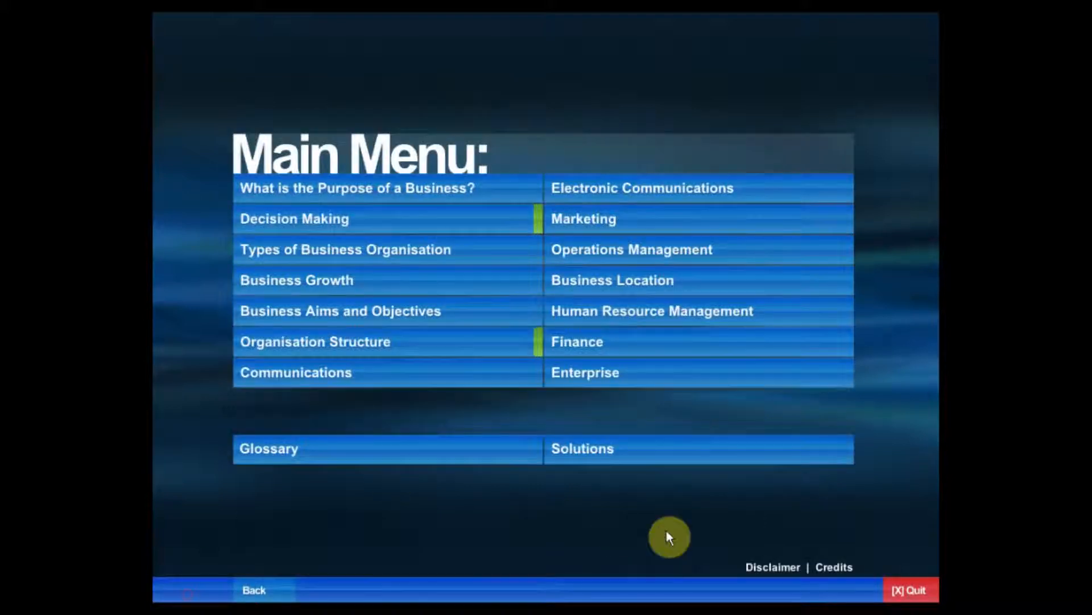
mouse_move(309, 501)
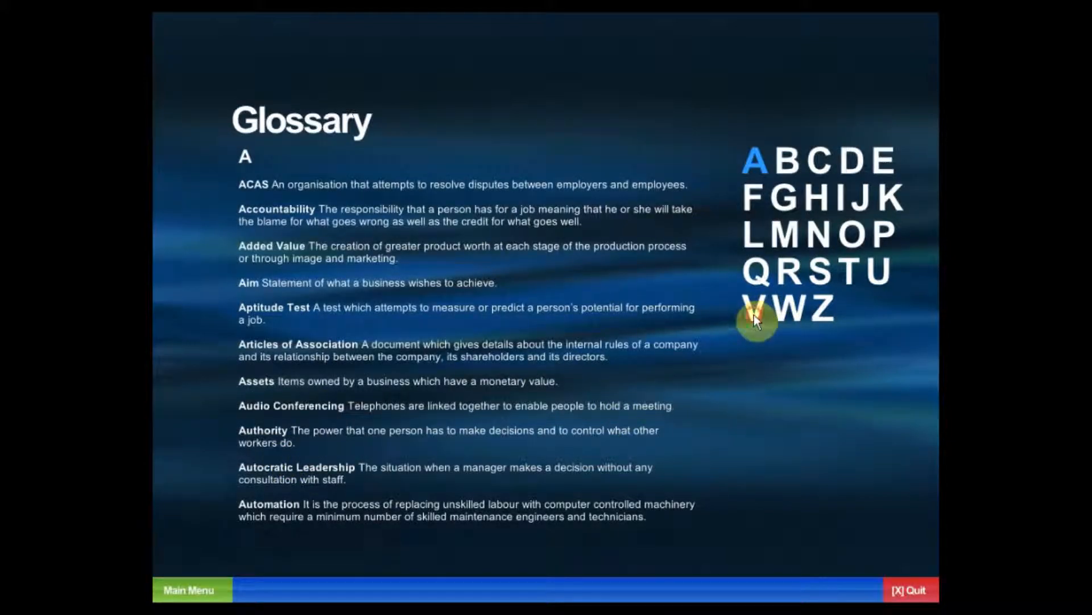
left_click(756, 310)
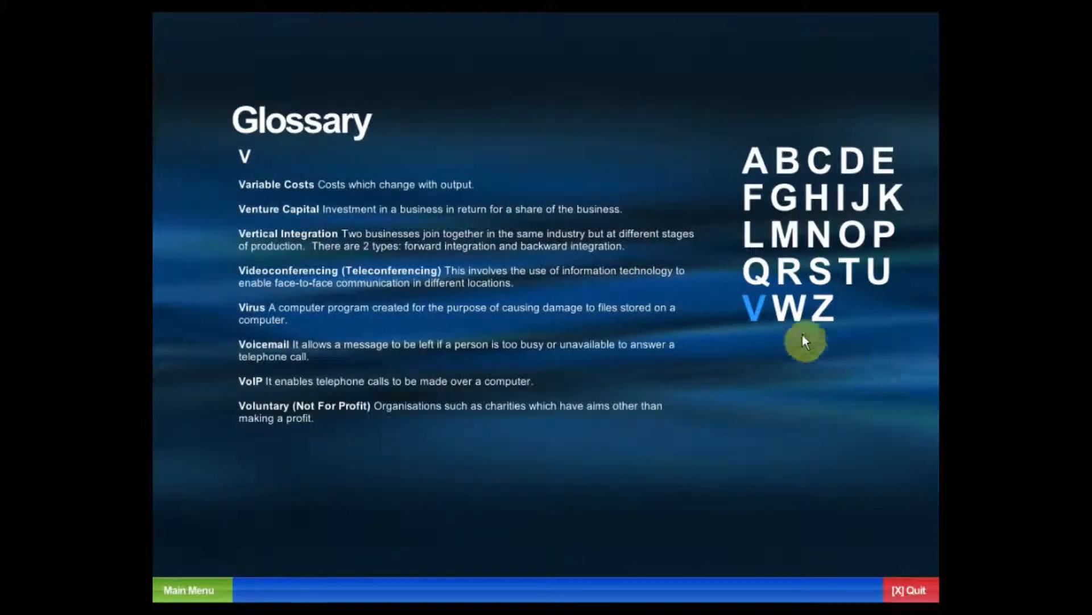
left_click(794, 309)
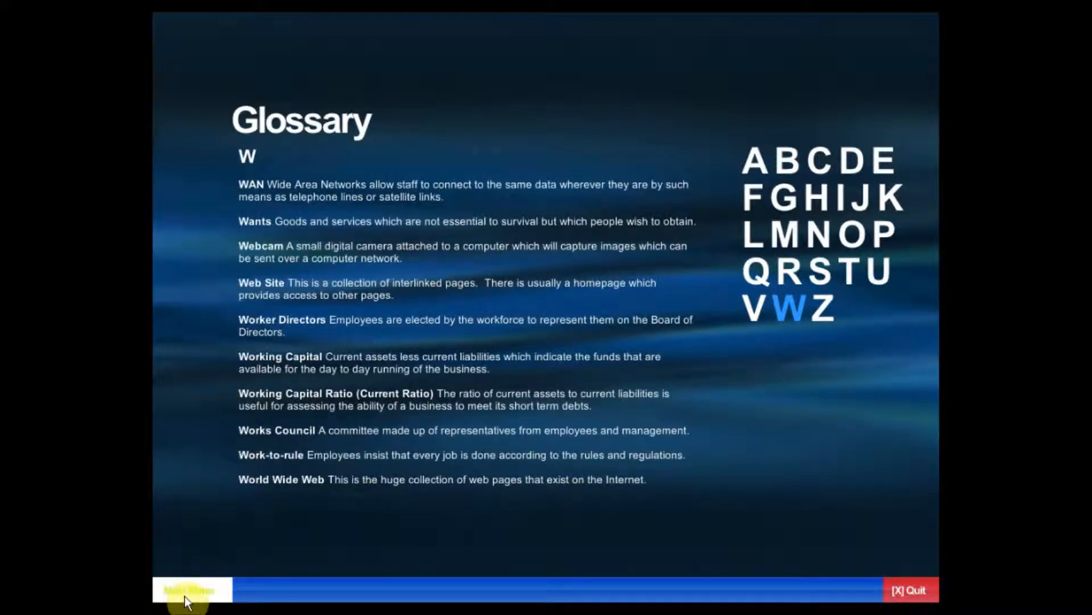
- Leave the Glossary for the Main Menu of topic units
left_click(188, 591)
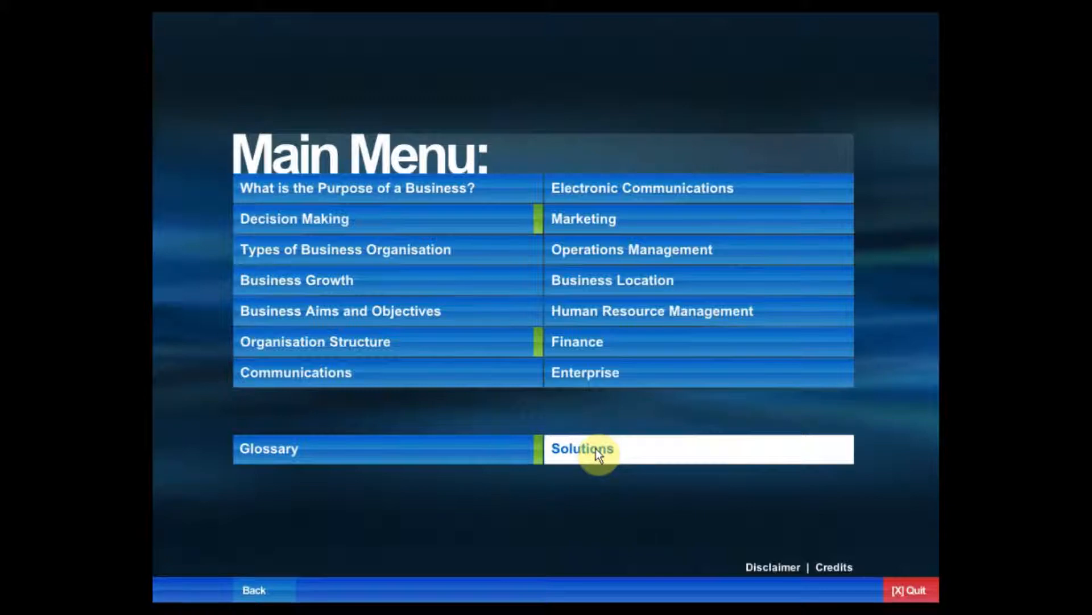
mouse_move(613, 280)
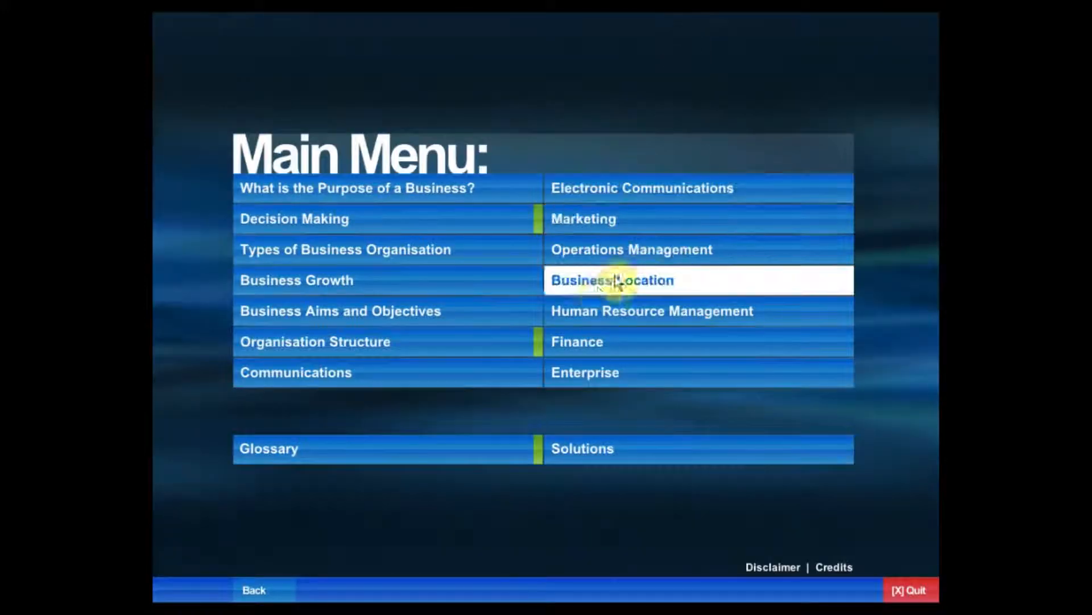
- Browse Business Location's Factors Affecting Business Location page and two Activity 3 questions, then return to the Main Menu
left_click(613, 279)
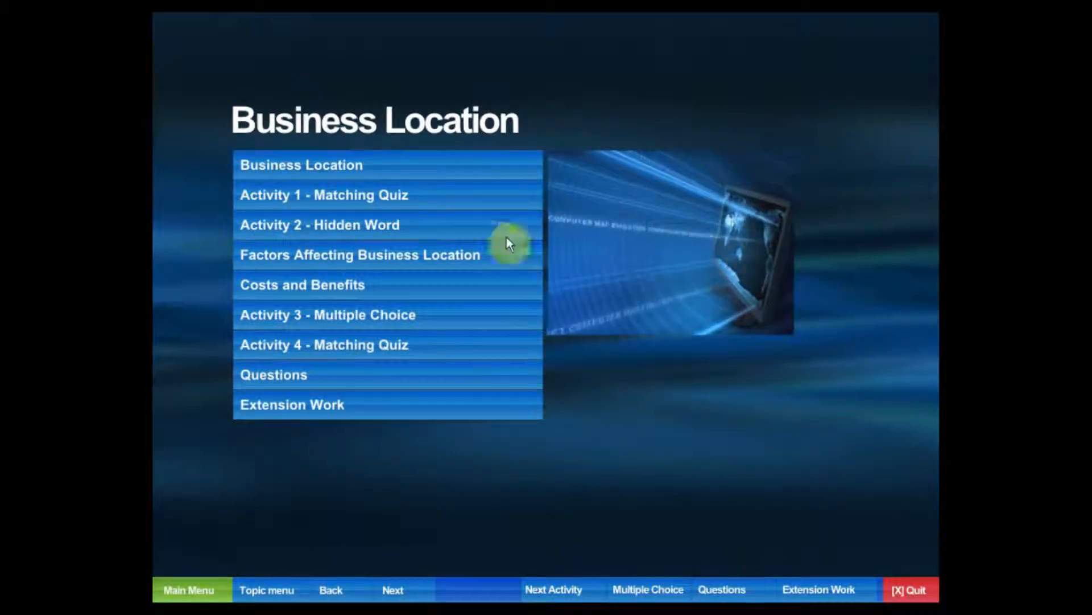
left_click(360, 254)
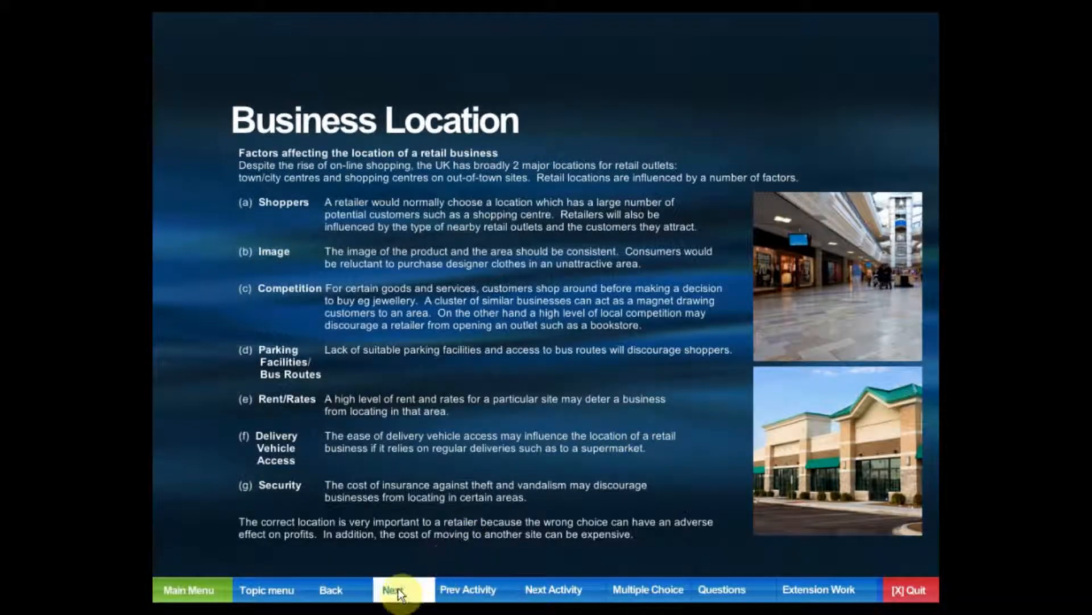
left_click(395, 590)
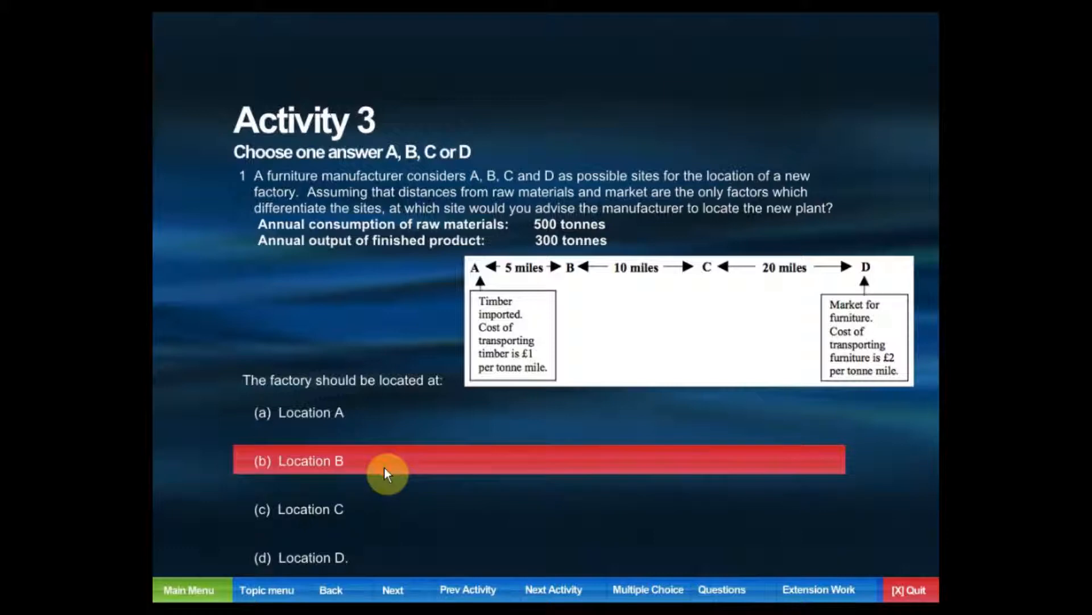
left_click(394, 589)
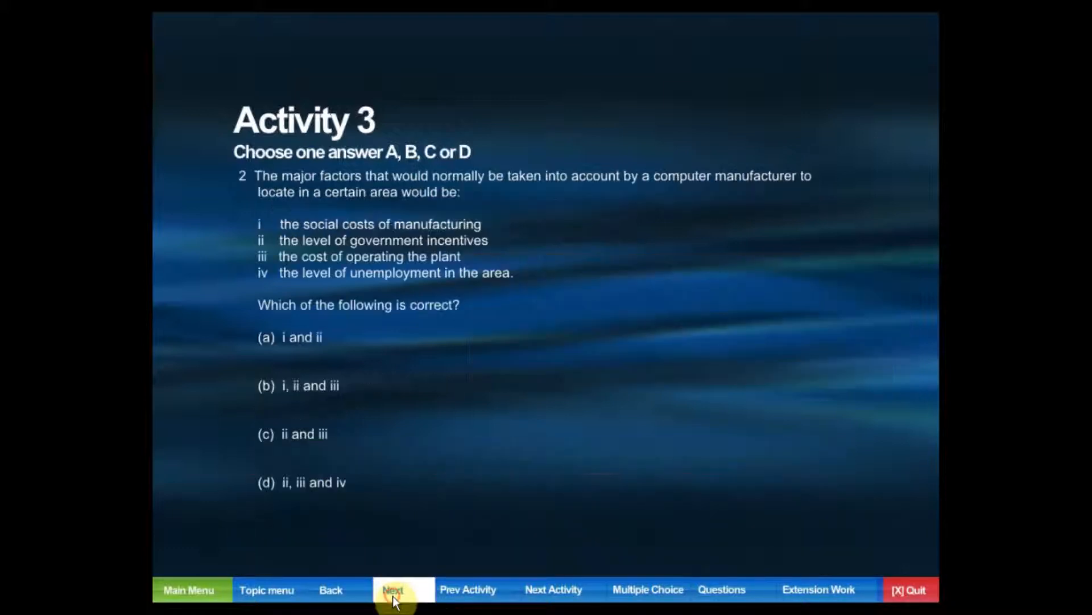
left_click(188, 589)
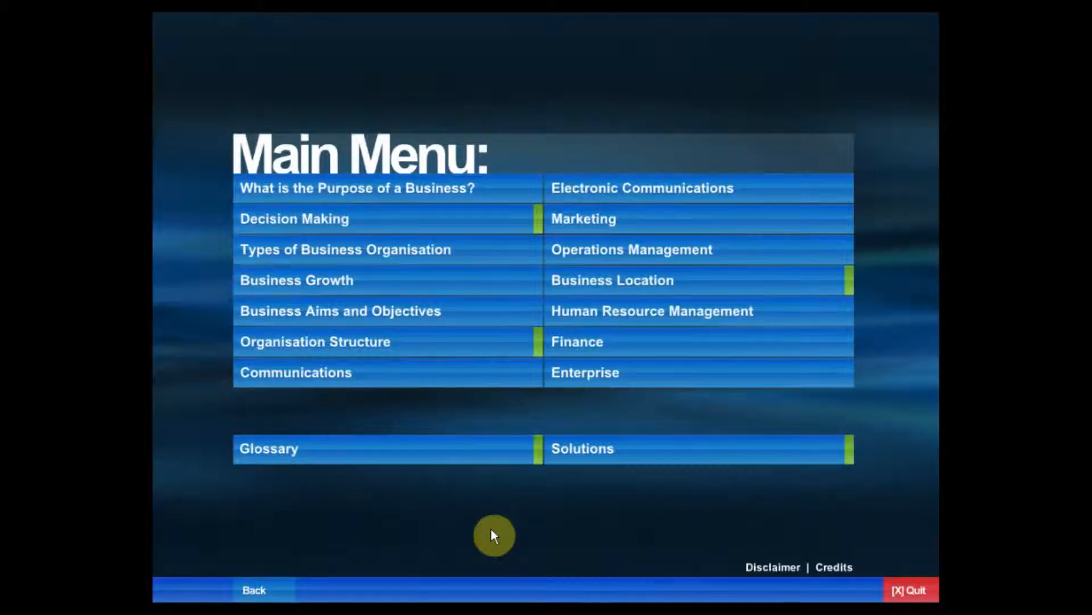